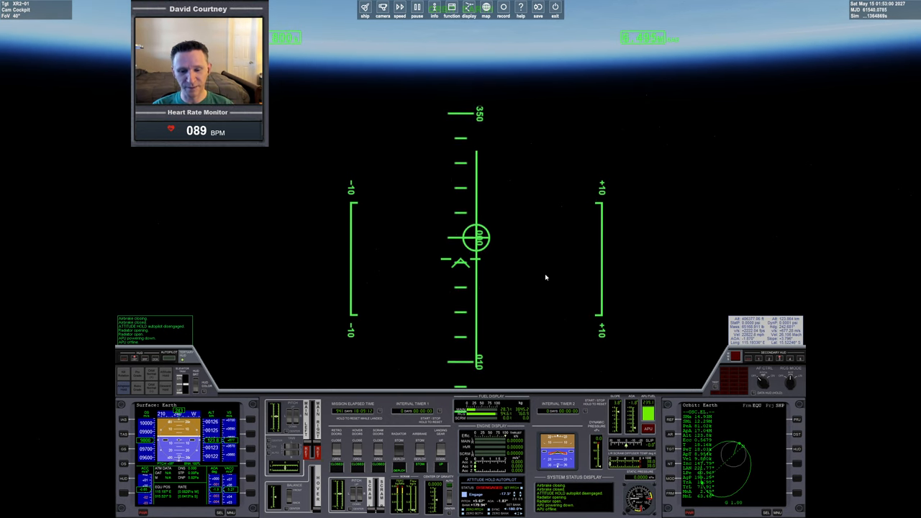
mouse_move(574, 298)
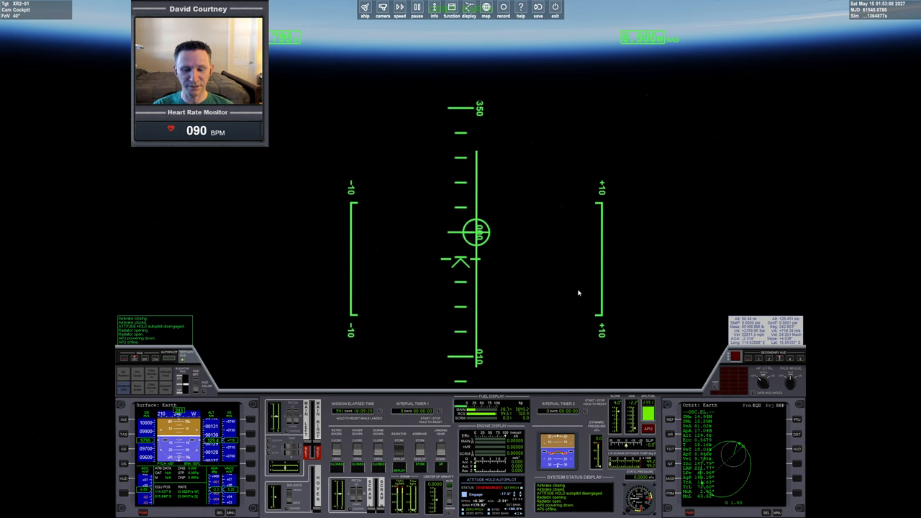
mouse_move(697, 382)
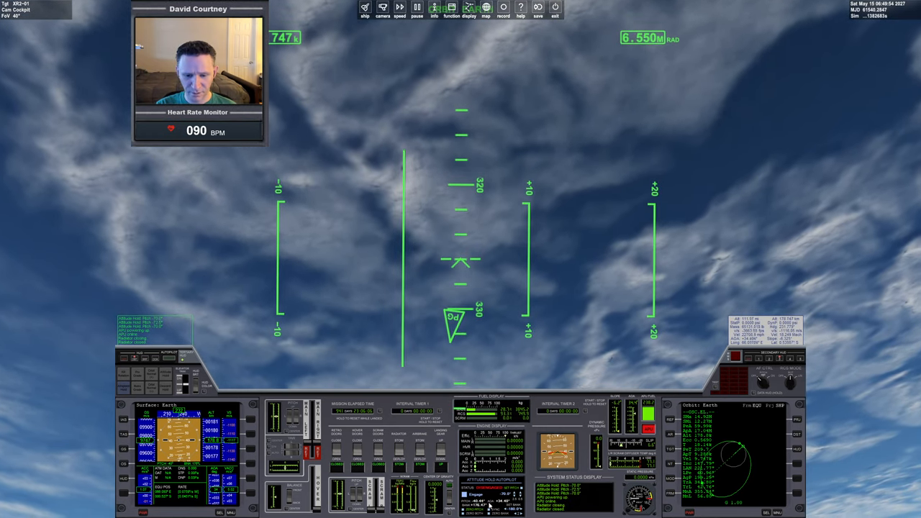
mouse_move(639, 316)
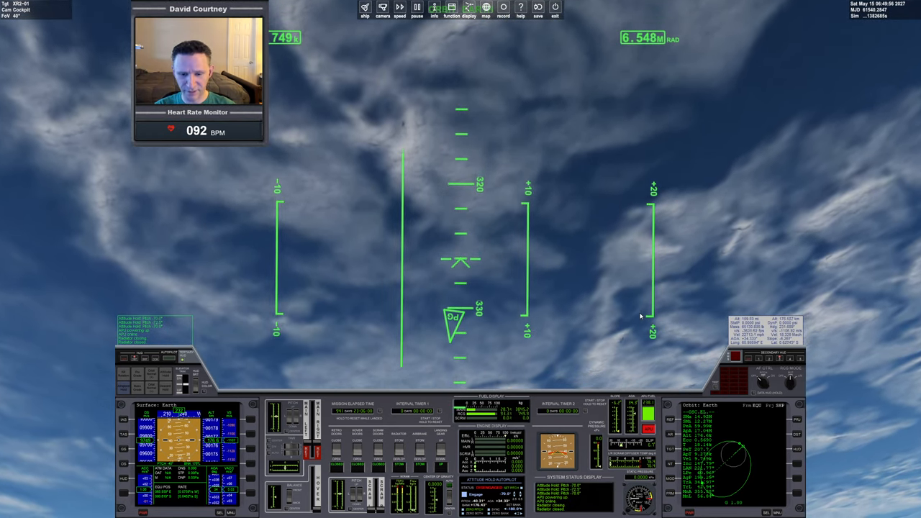